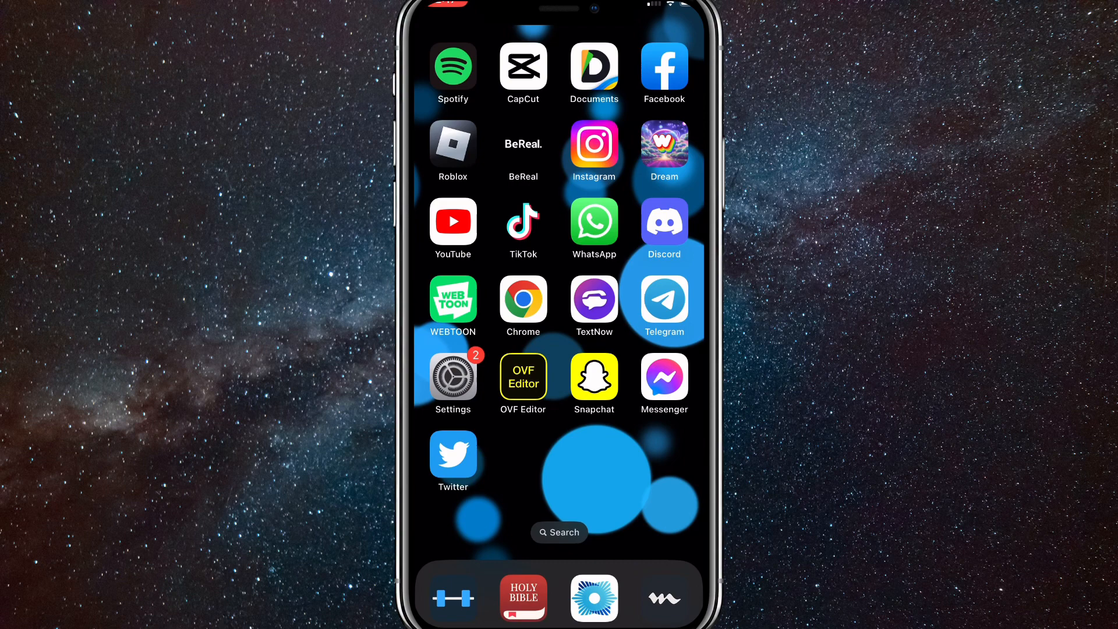
Launch Twitter from the home screen to its home timeline
click(452, 455)
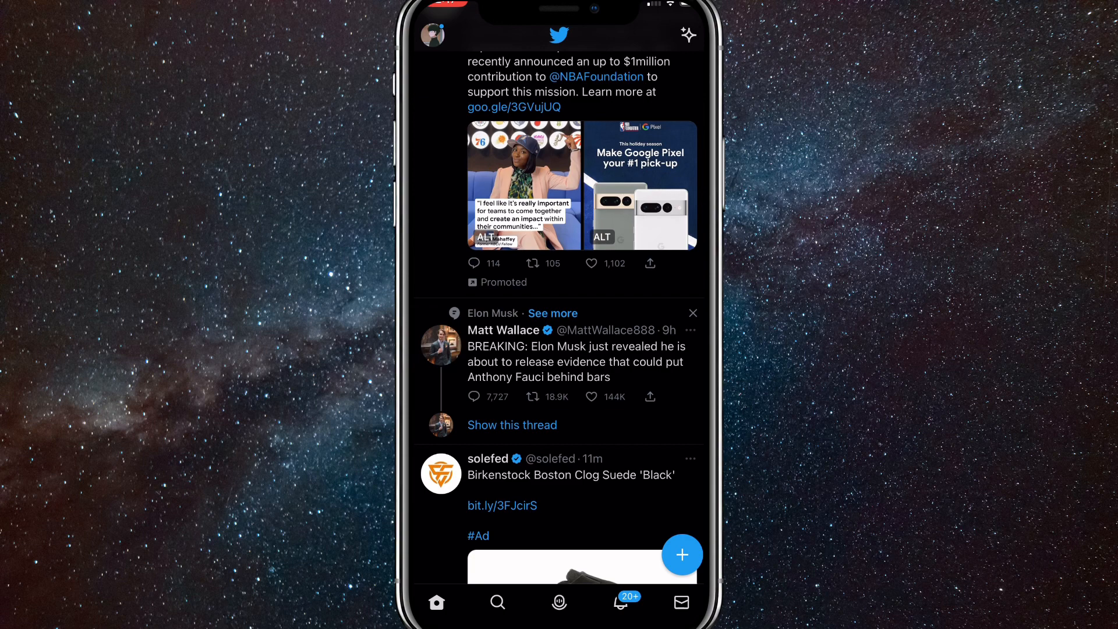
Go to the 2Basa Tech profile page and bring up its Edit profile form
scroll(up, 3)
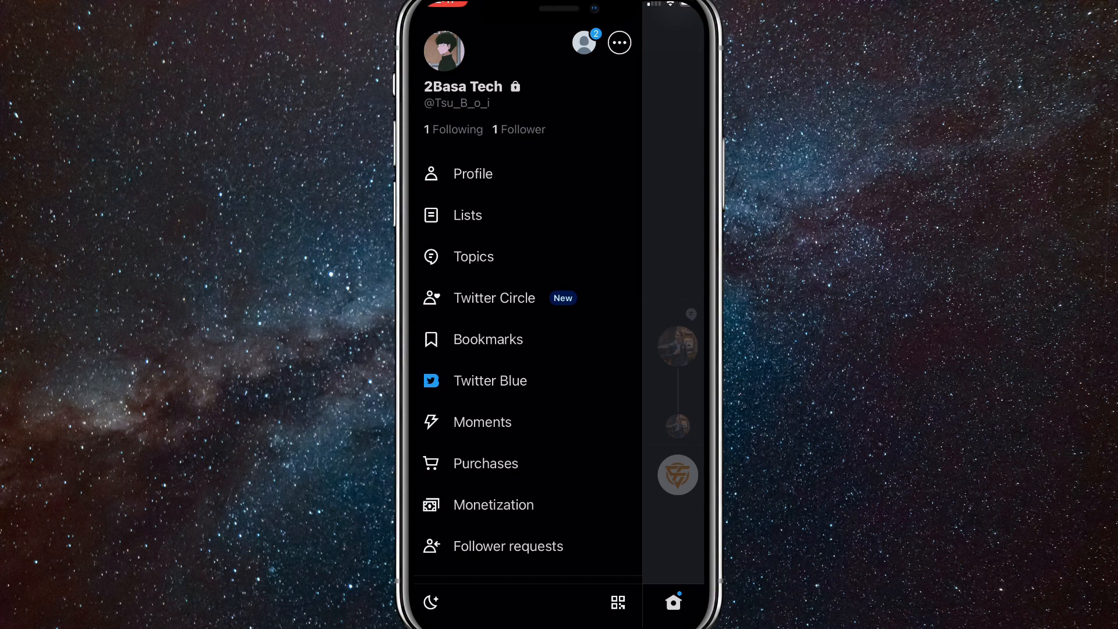
click(472, 173)
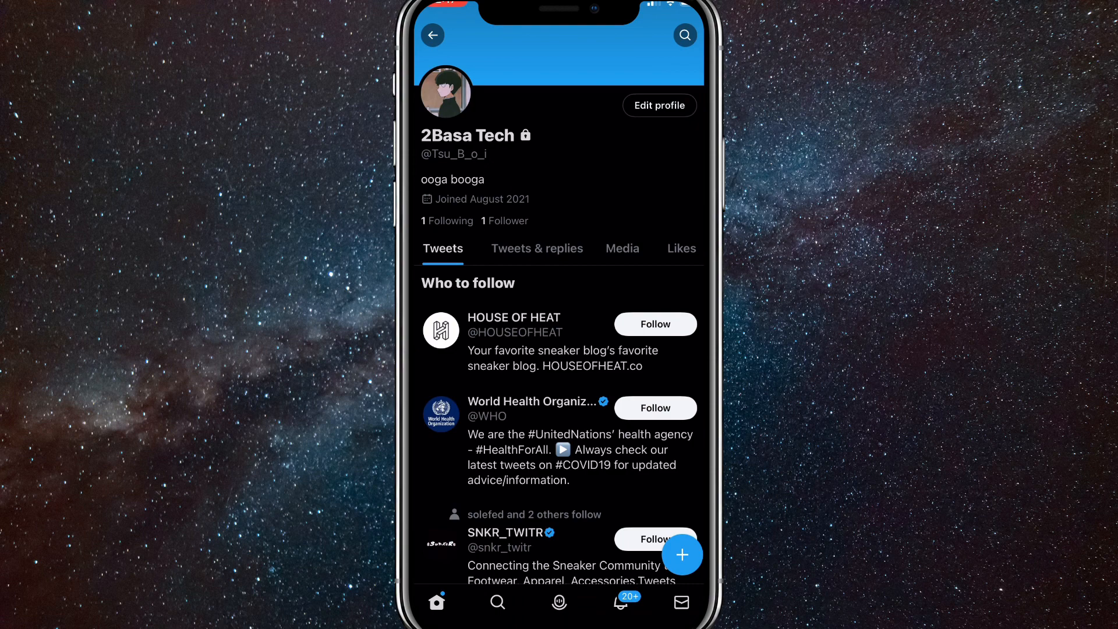
click(445, 91)
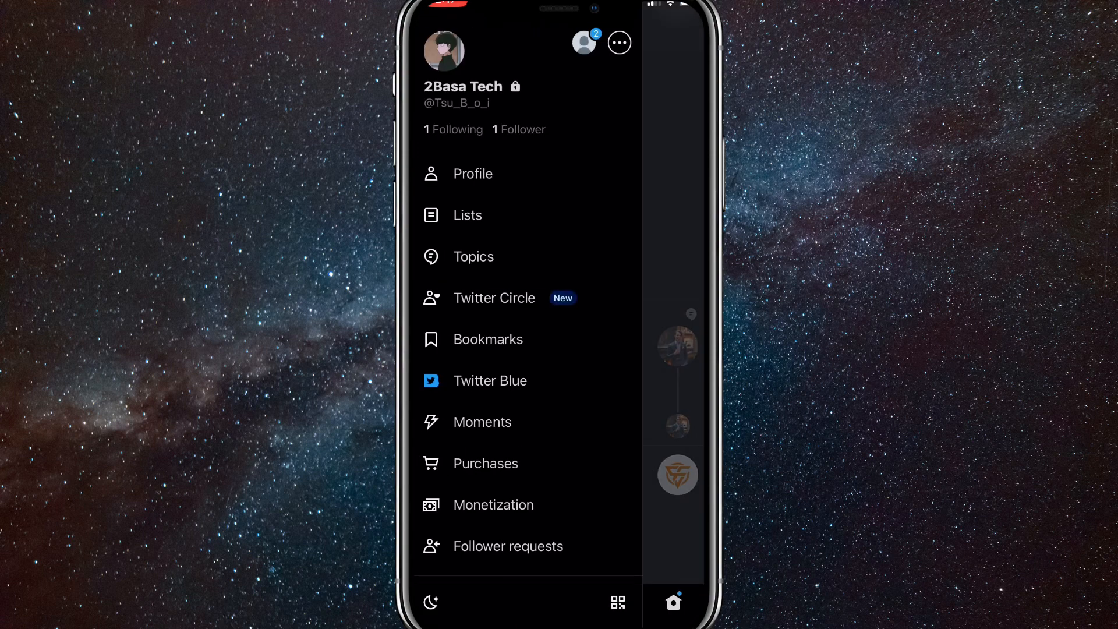
click(472, 174)
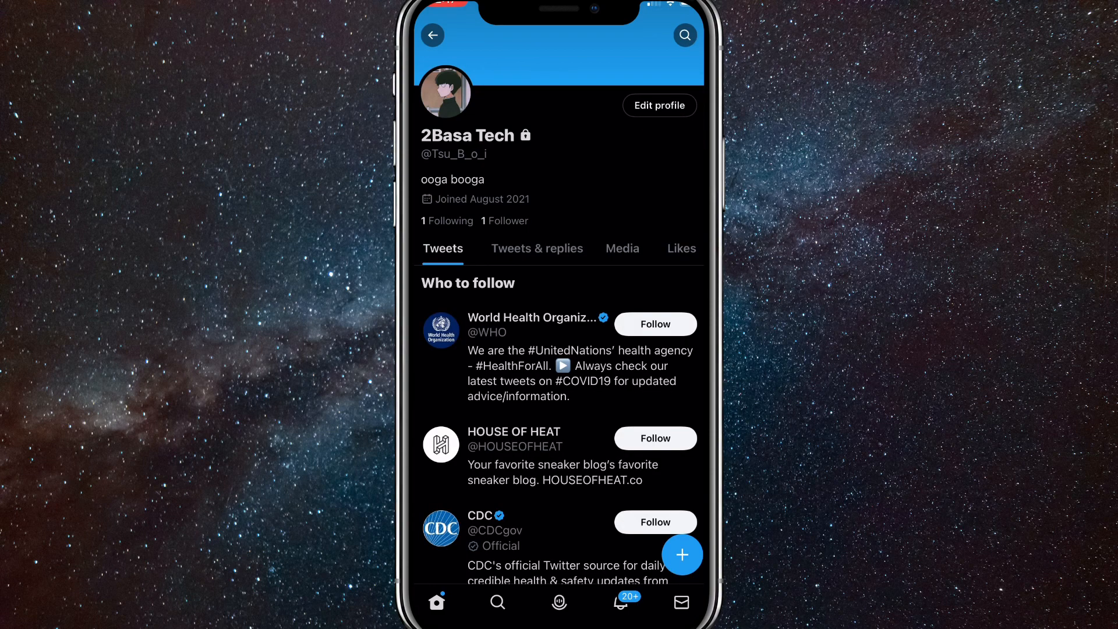
click(658, 106)
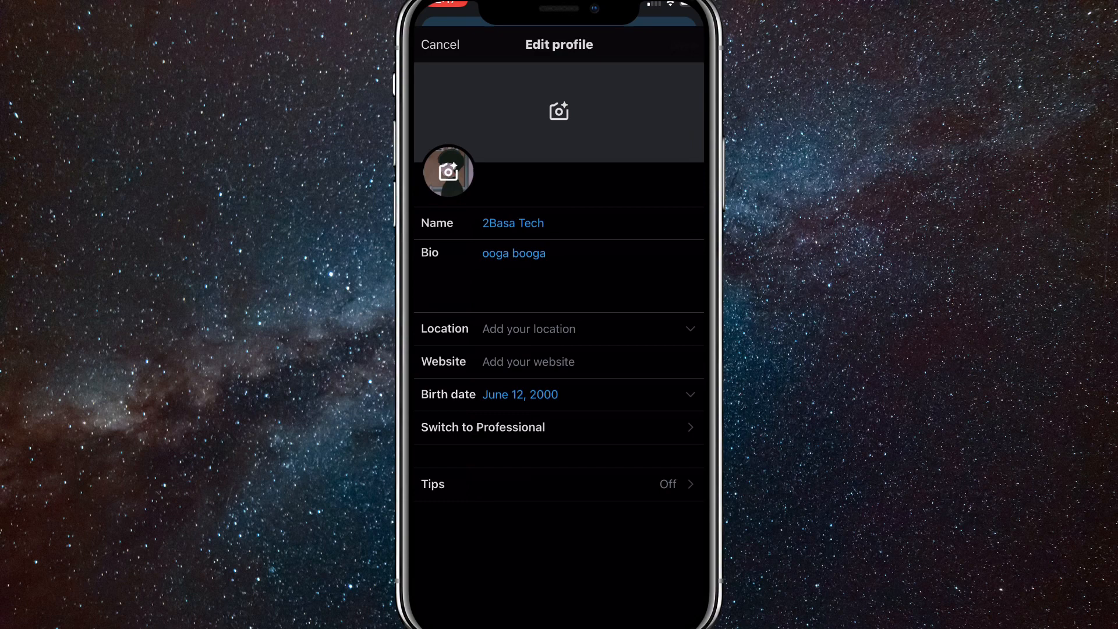
Trim the display name from '2Basa Tech' to '2Basa' and save it
click(513, 223)
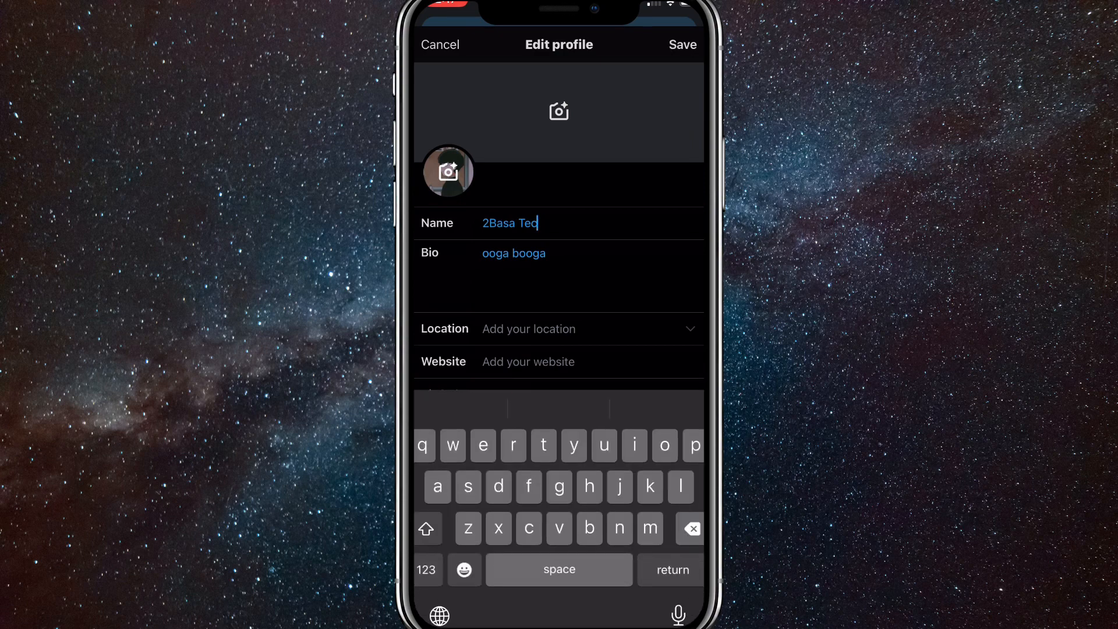
click(690, 529)
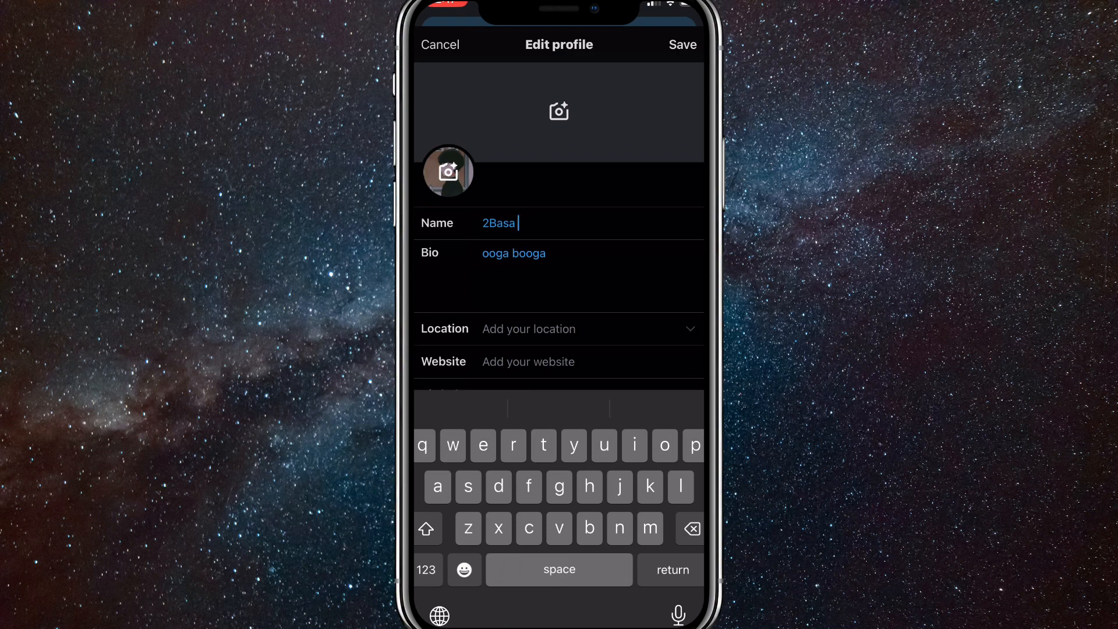
click(682, 44)
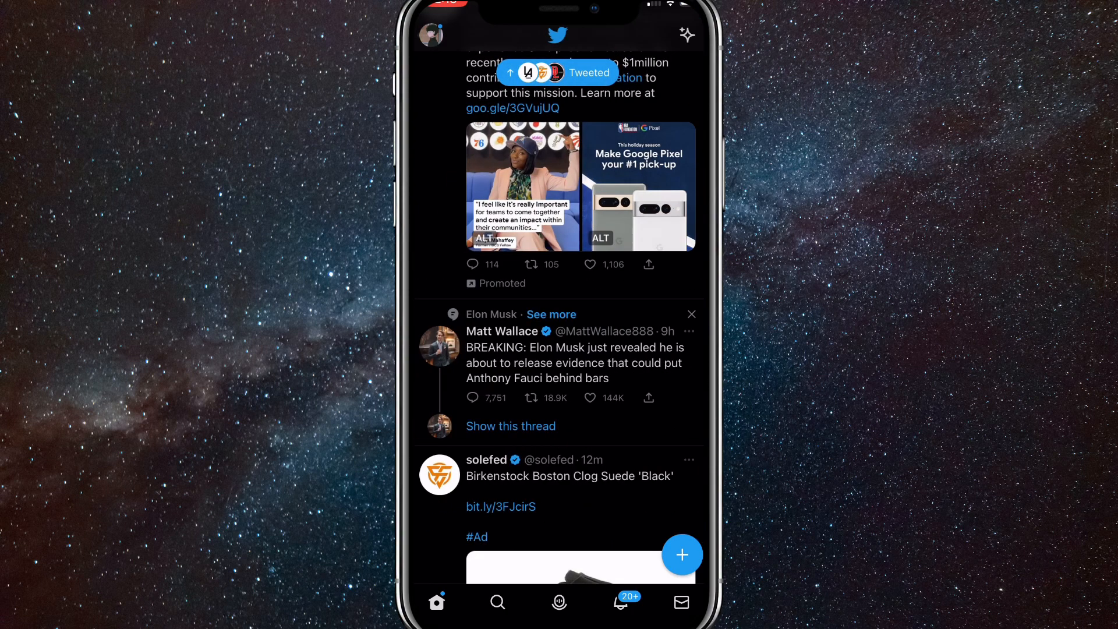
Reach Account information via Settings and privacy > Your account
click(430, 34)
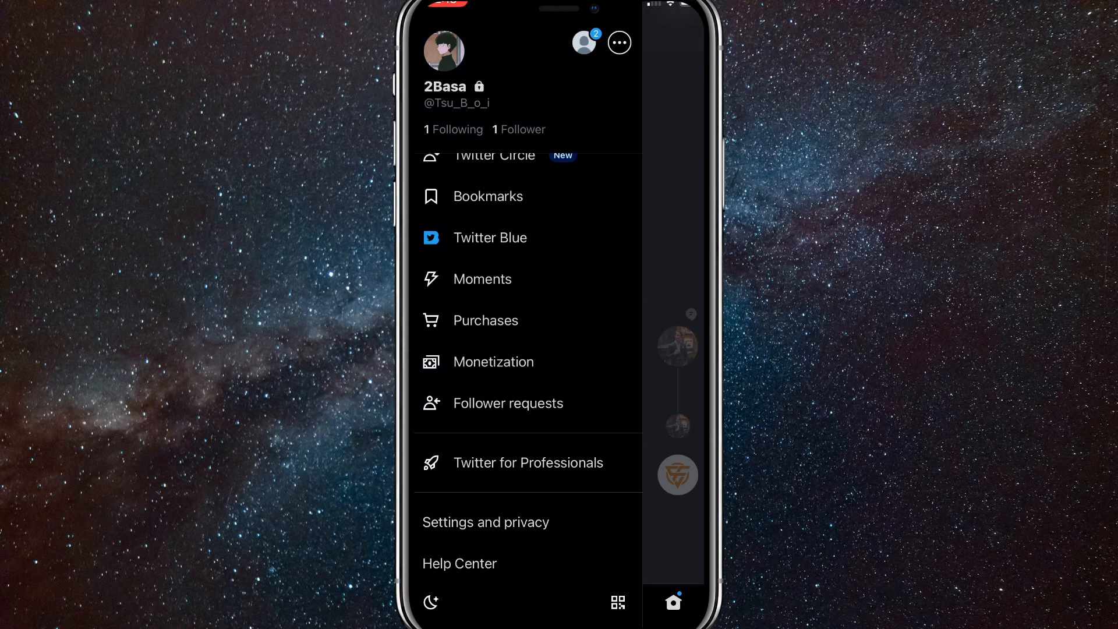
click(485, 522)
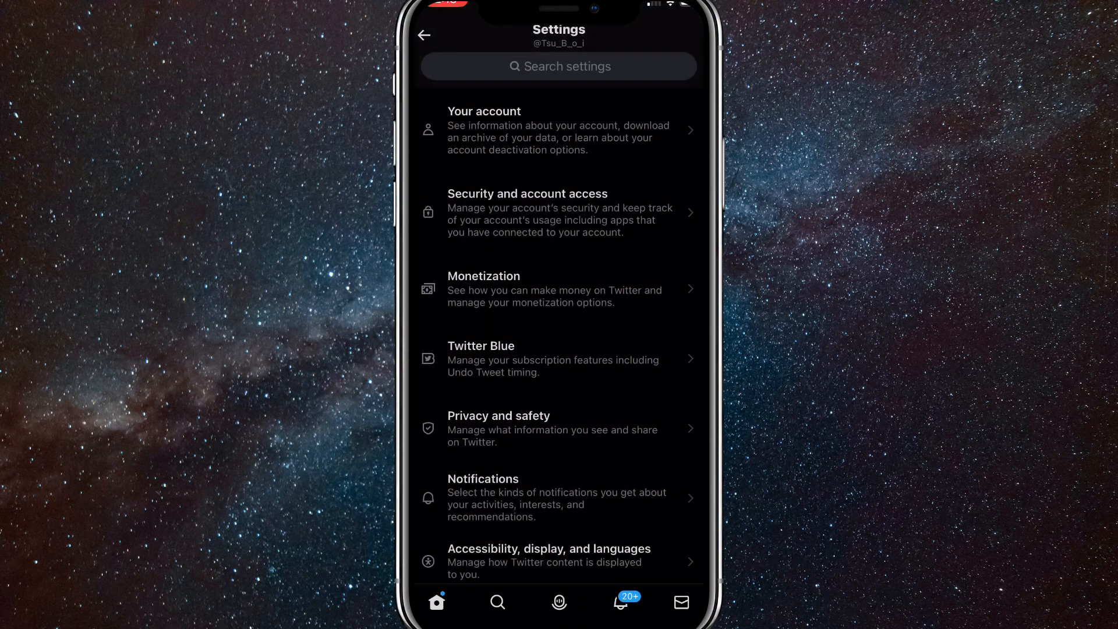
click(559, 129)
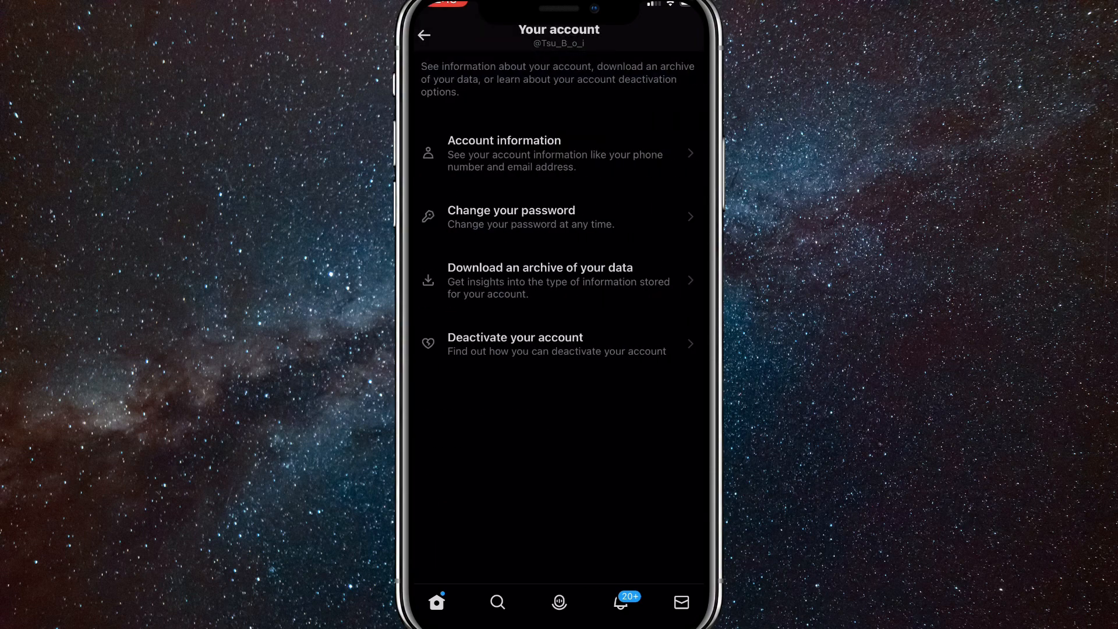
click(558, 154)
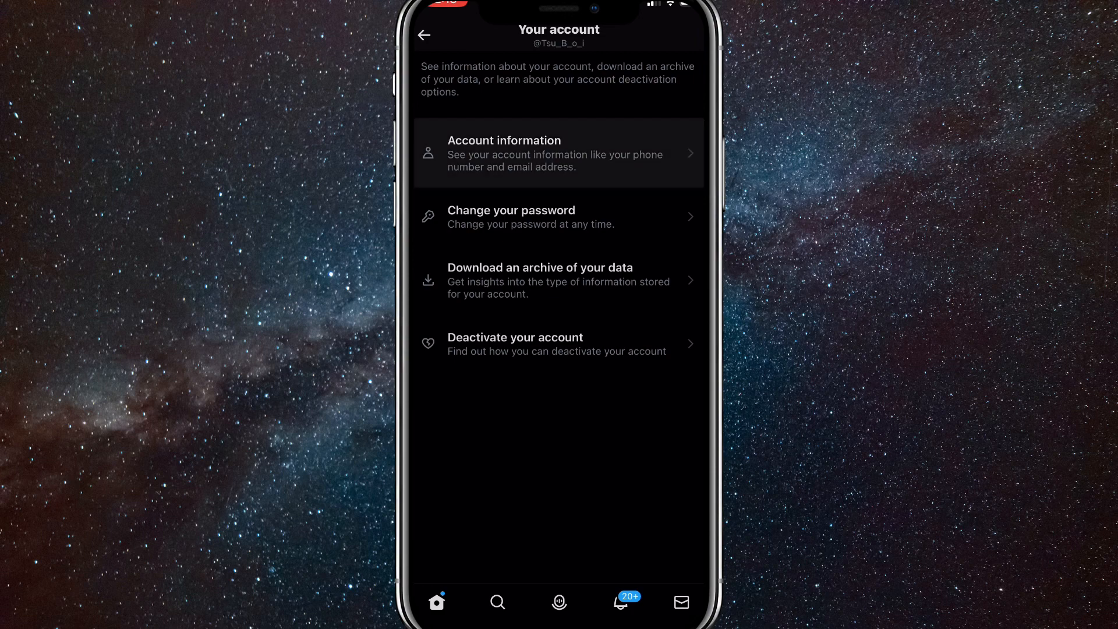
click(558, 153)
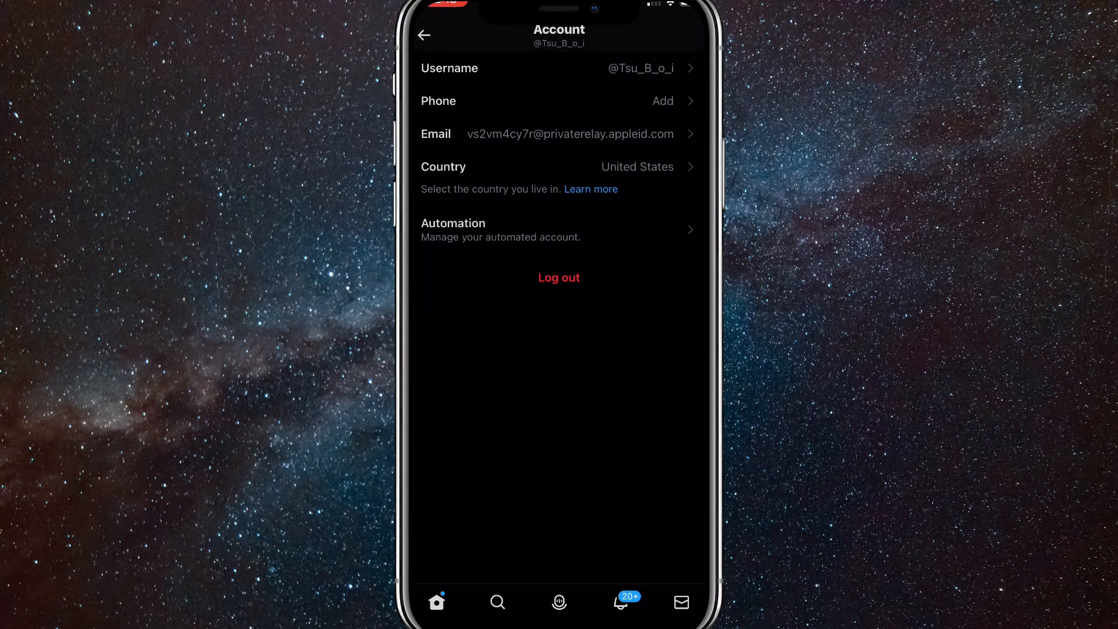
click(558, 68)
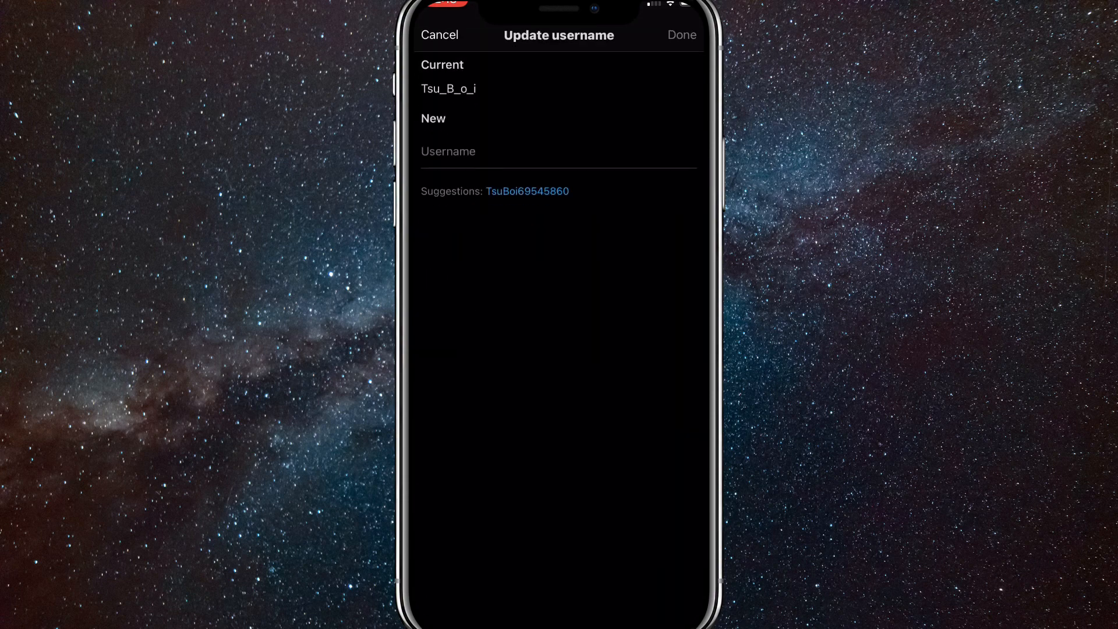
click(679, 34)
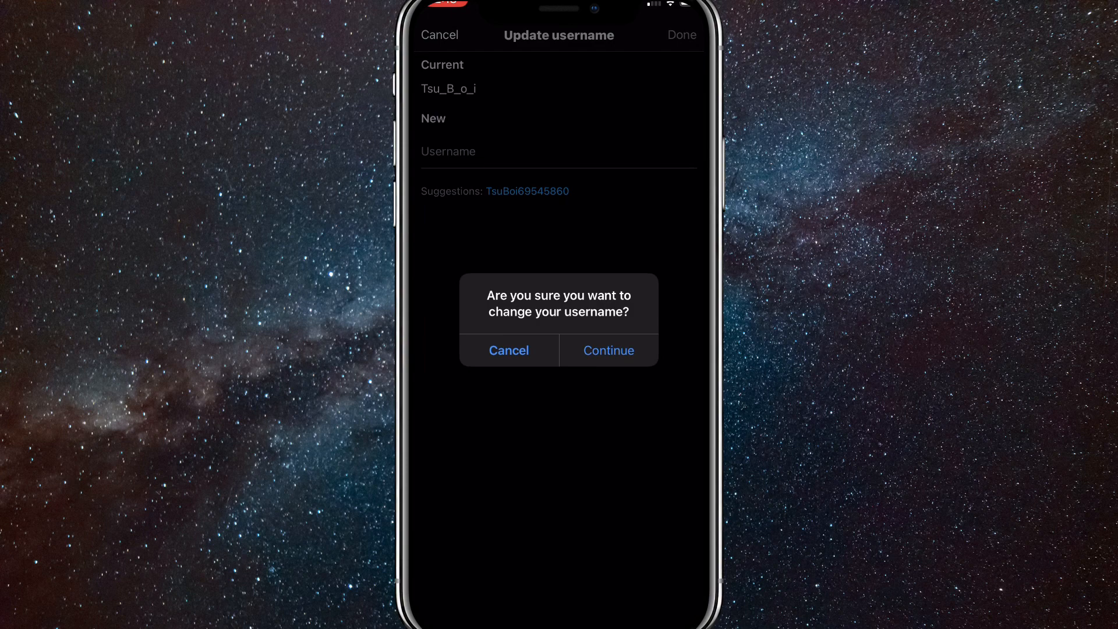
click(509, 351)
text(@2Basa Te)
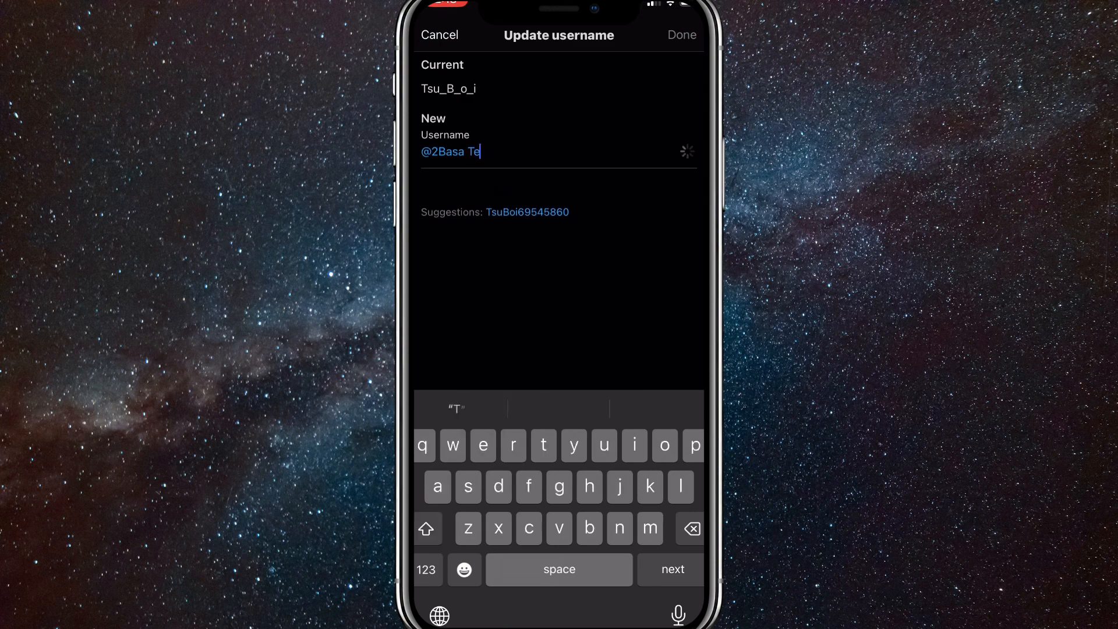
text(ch)
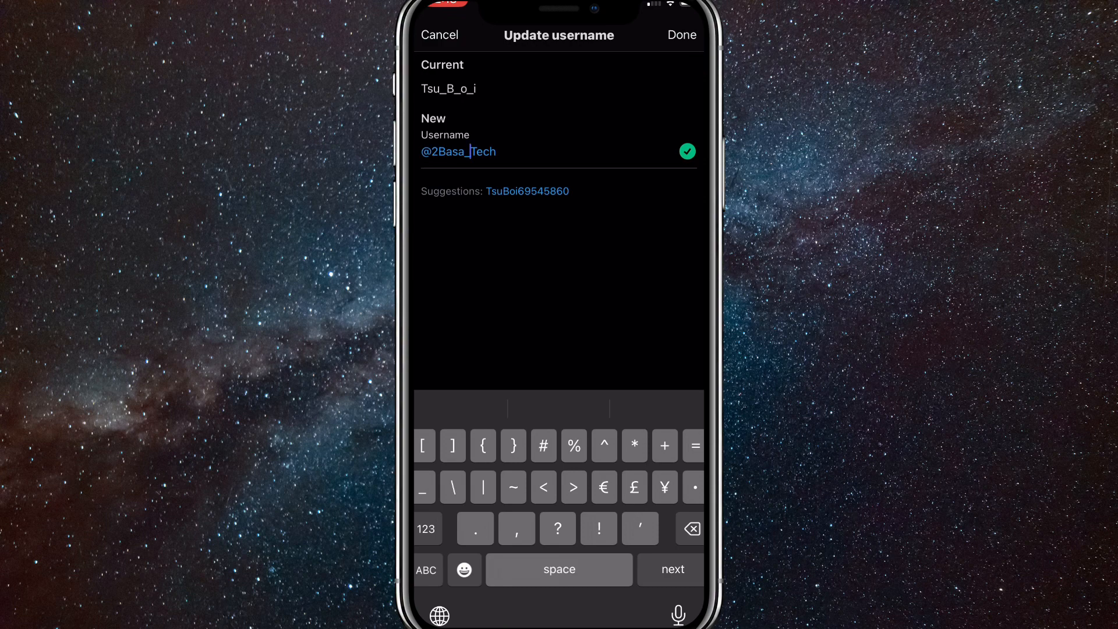
click(681, 35)
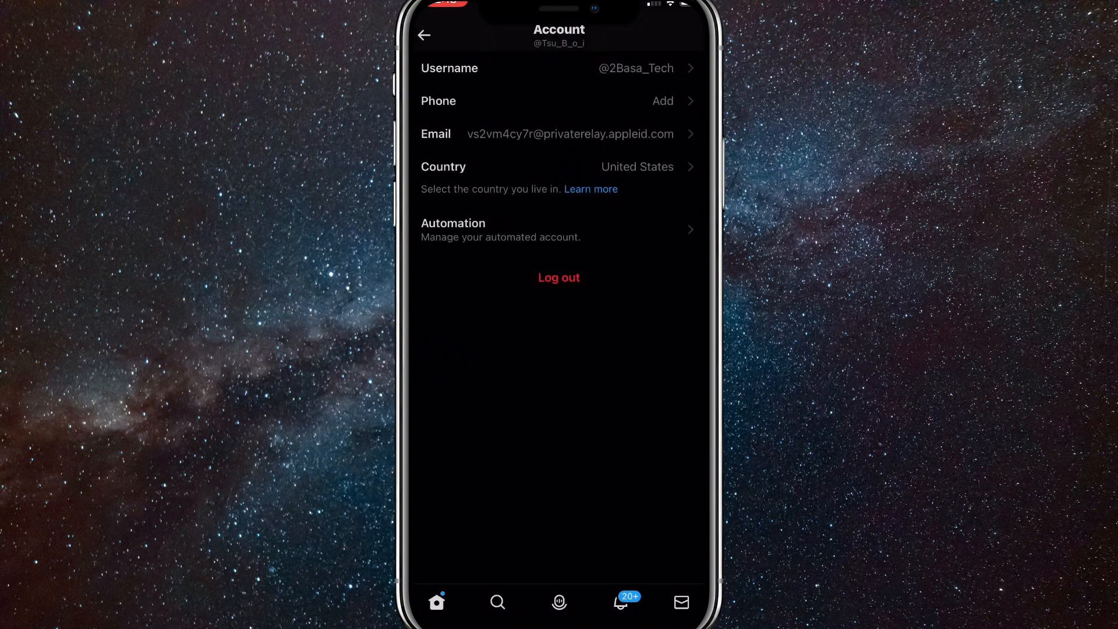
click(424, 35)
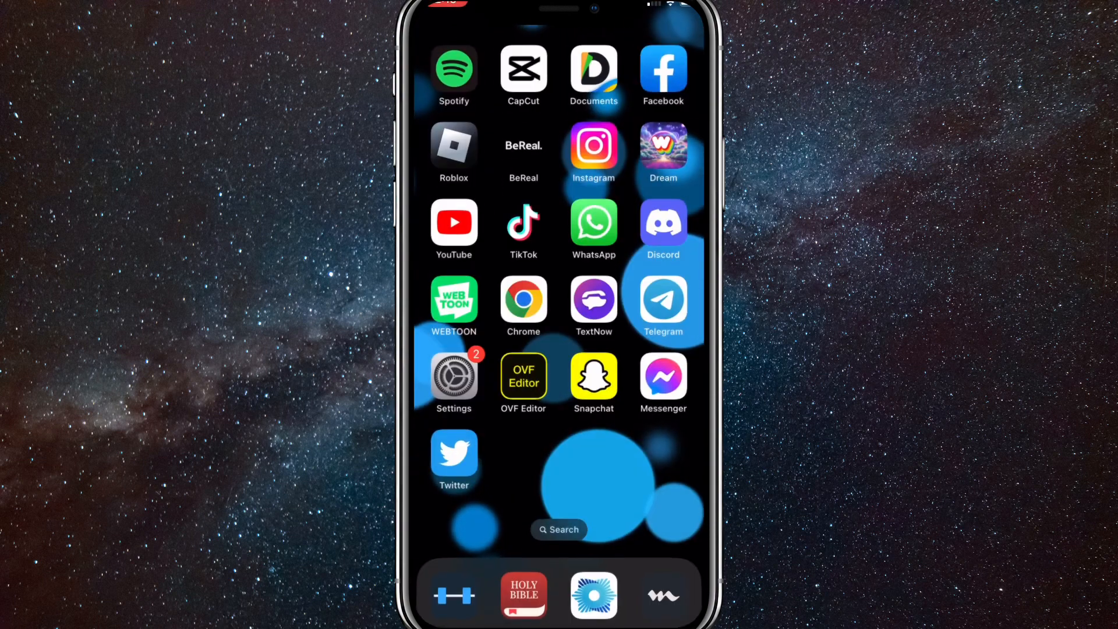
click(453, 452)
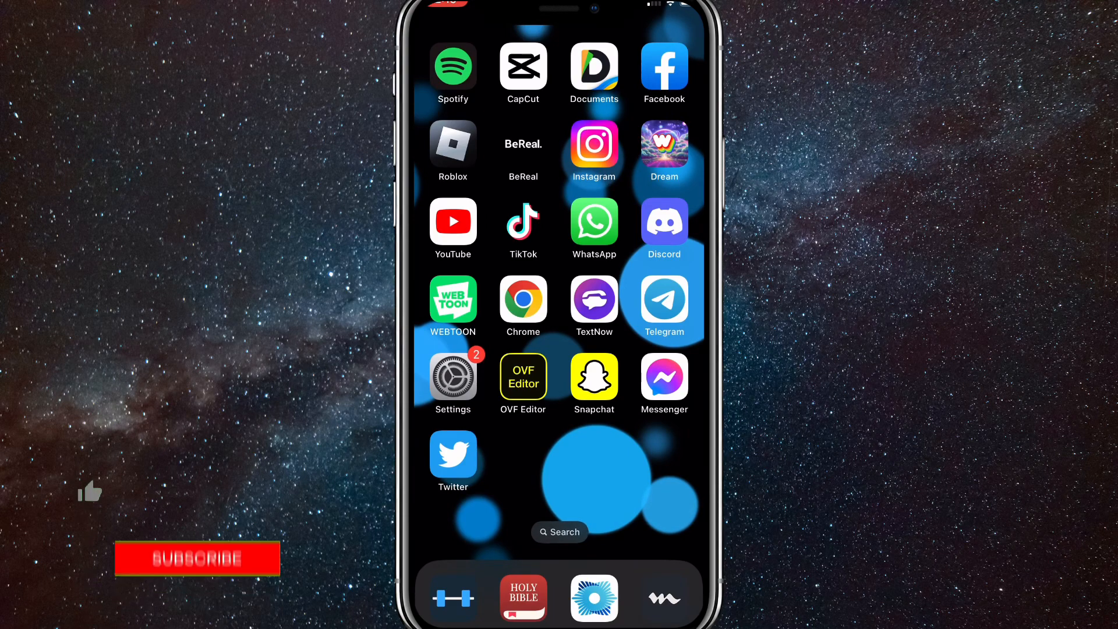
click(197, 558)
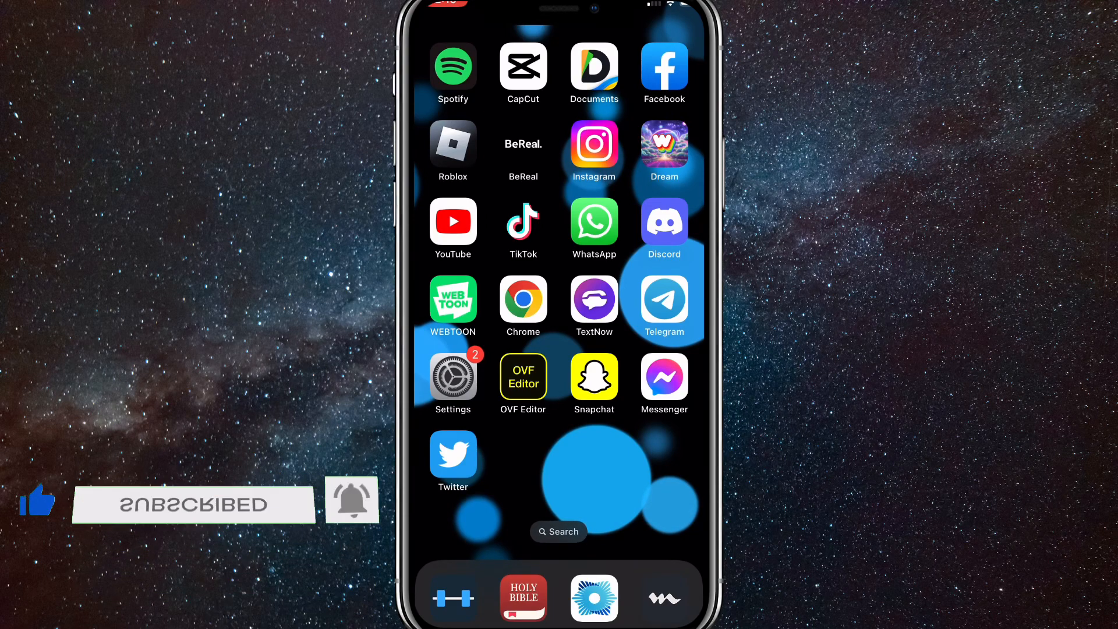